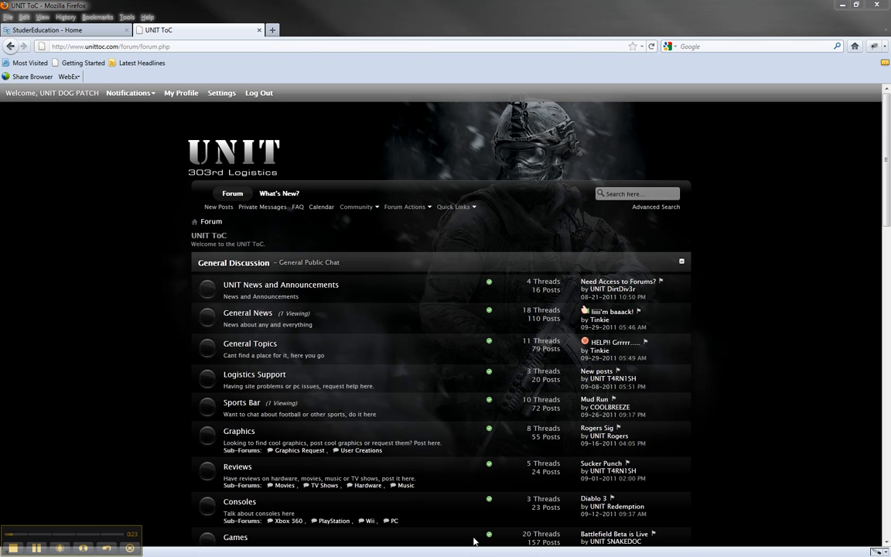
{"action": "mouse_move", "coordinate": [221, 92]}
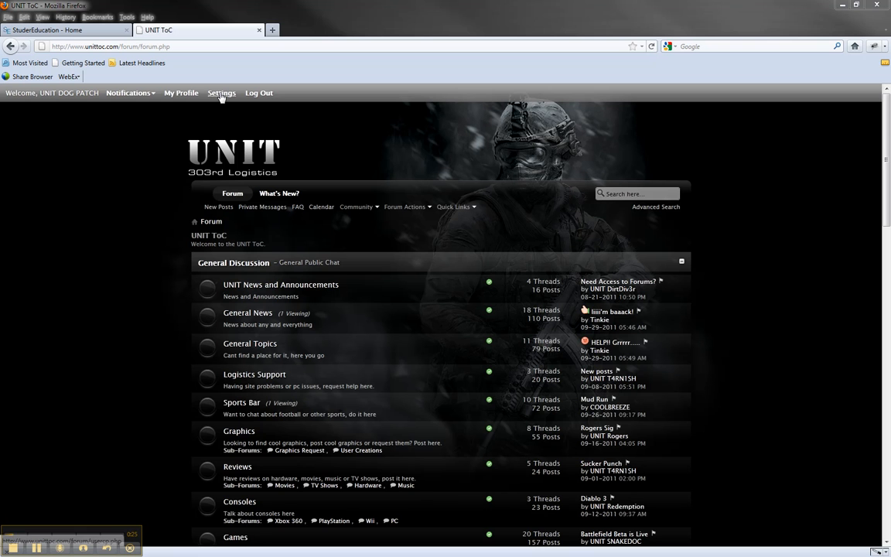
- Go to the forum's Settings page and scroll down to My Settings
{"action": "left_click", "coordinate": [221, 92]}
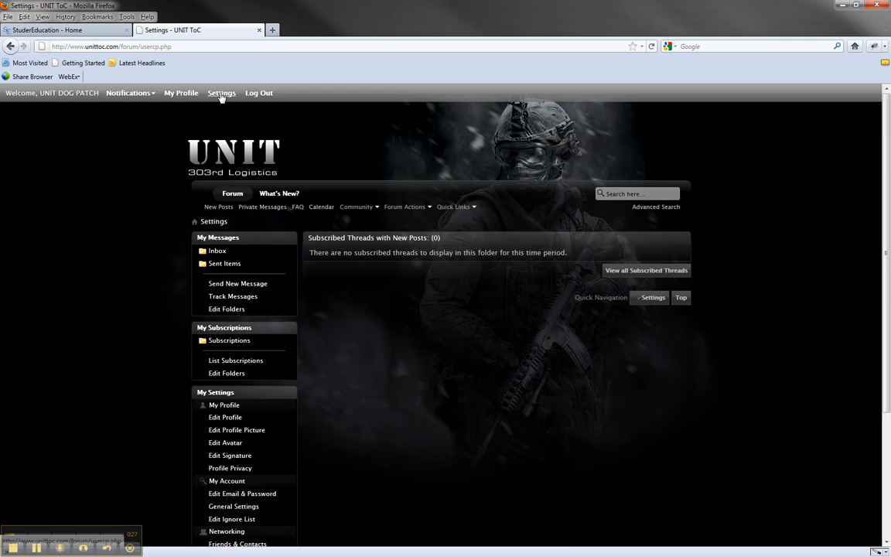
{"action": "scroll", "scroll_direction": "down", "scroll_amount": 3}
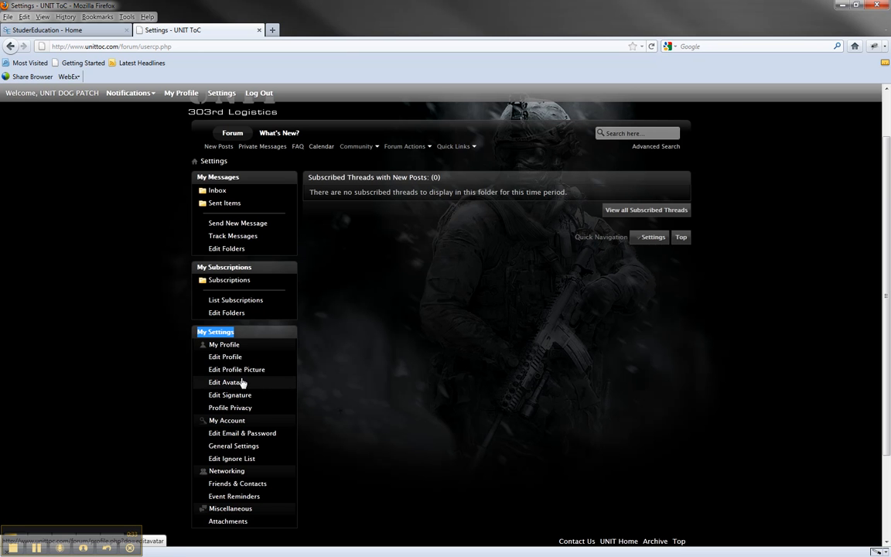
- Open Edit Signature and delete the existing signature text
{"action": "left_click", "coordinate": [230, 394]}
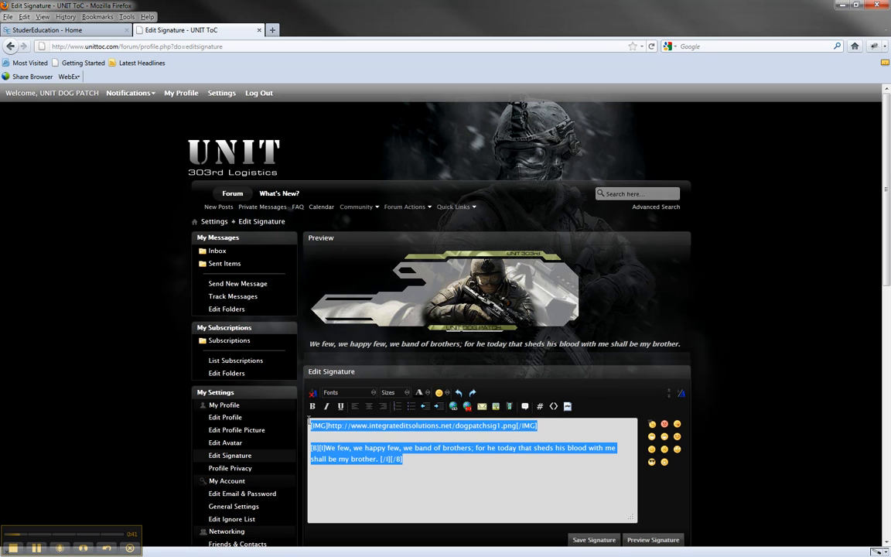
{"action": "key", "text": "Delete"}
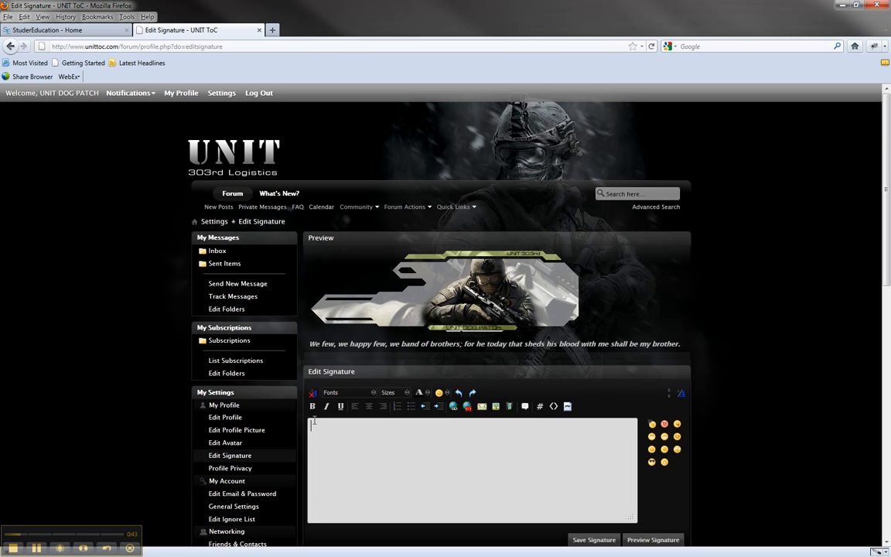
{"action": "mouse_move", "coordinate": [407, 451]}
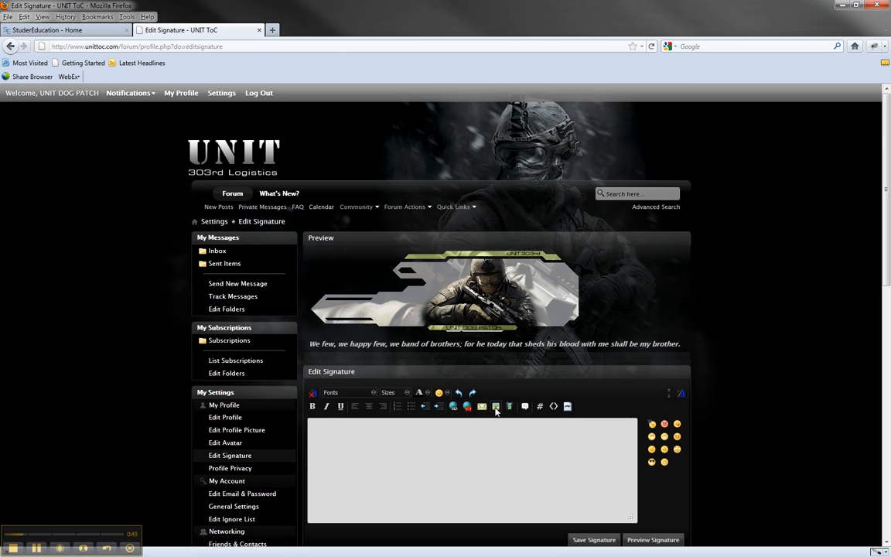
- Insert the image URL editsolutions.net/dogpatchsig1.png into the signature as an image
{"action": "left_click", "coordinate": [496, 406]}
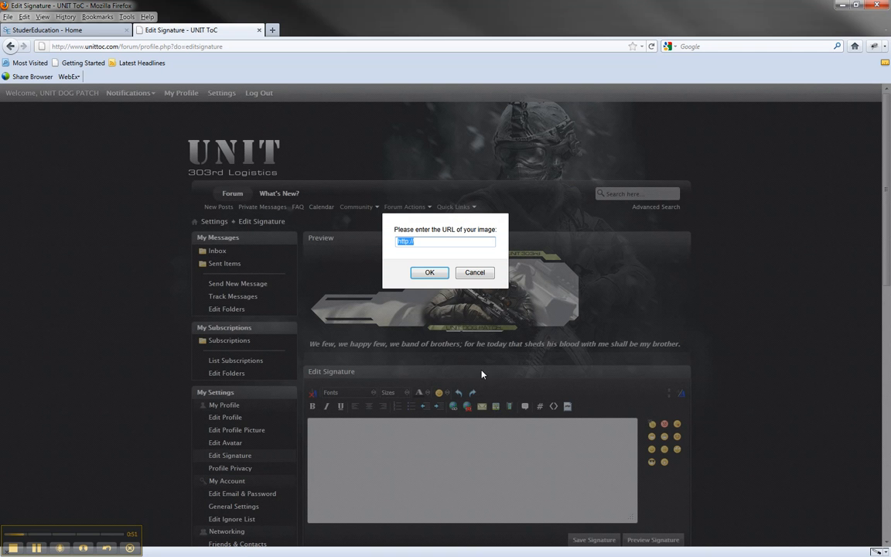
{"action": "mouse_move", "coordinate": [450, 243]}
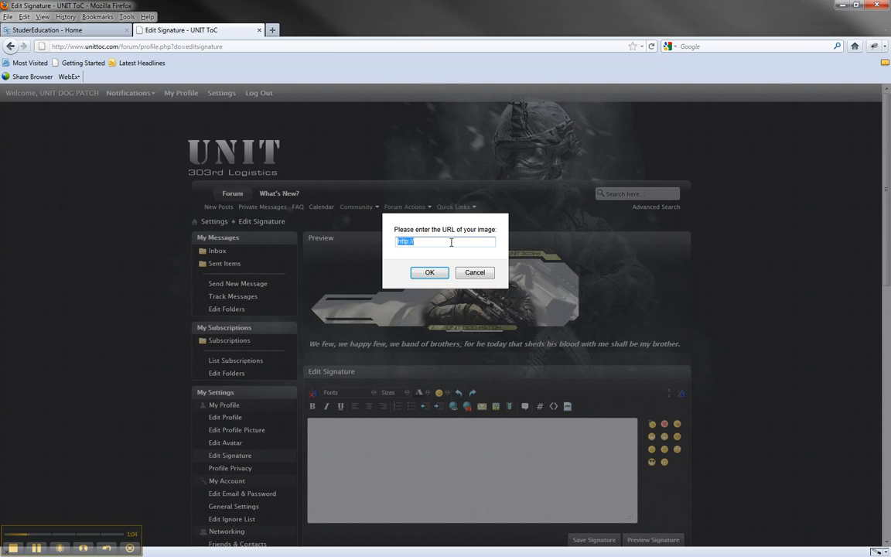
{"action": "mouse_move", "coordinate": [433, 243]}
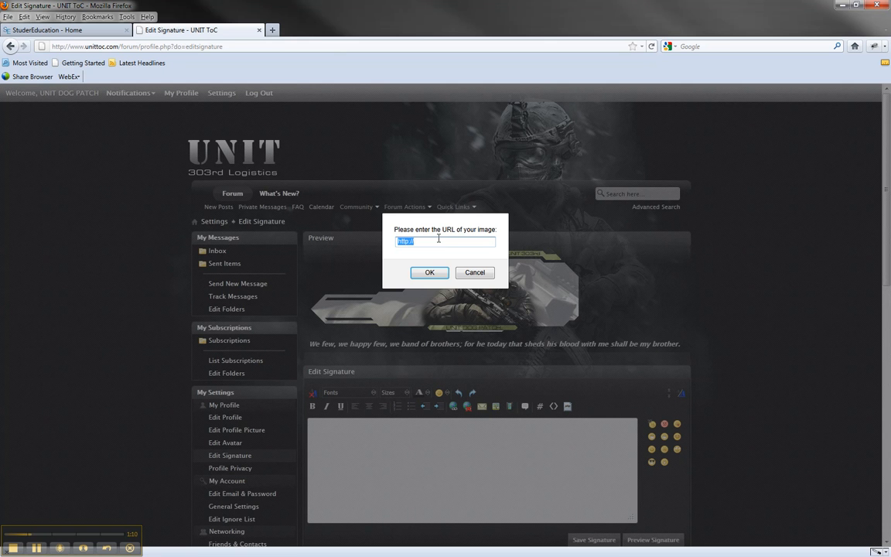
{"action": "type", "text": "editsolutions.net/dogpatchsig1.png"}
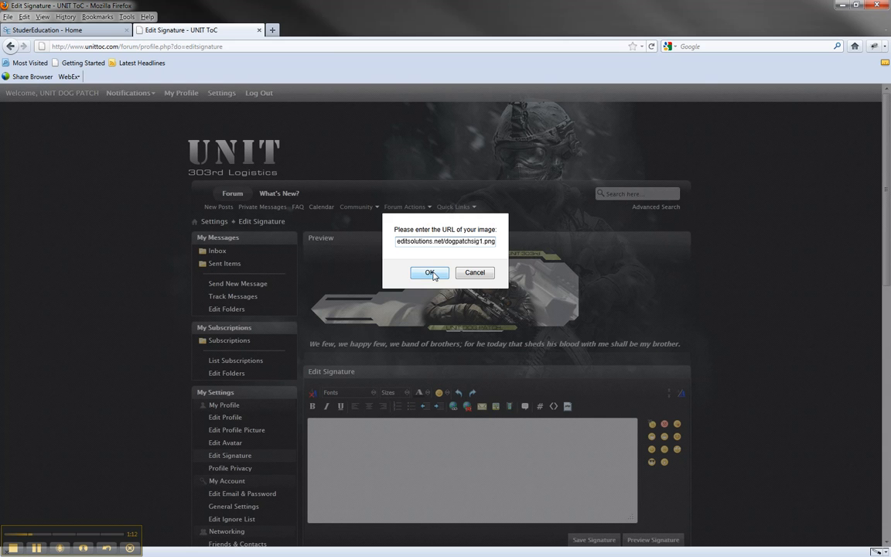
{"action": "left_click", "coordinate": [429, 273]}
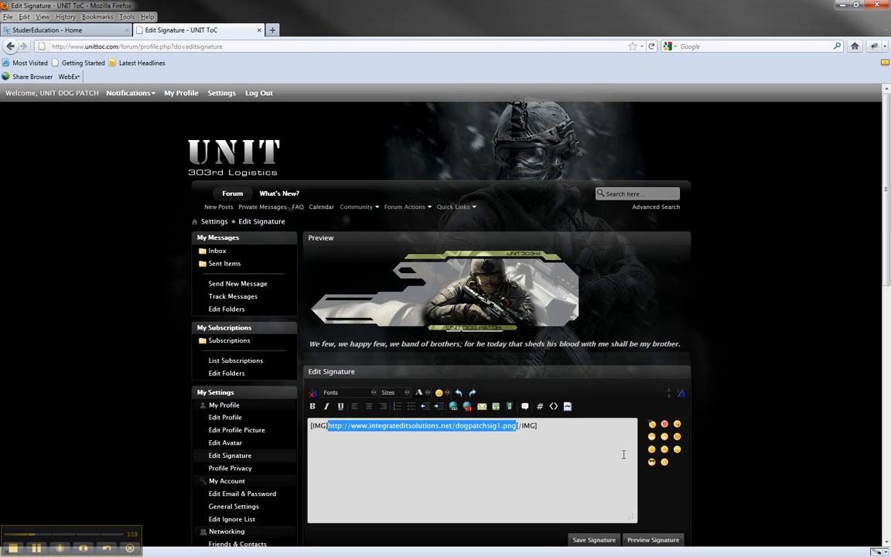
{"action": "mouse_move", "coordinate": [744, 451]}
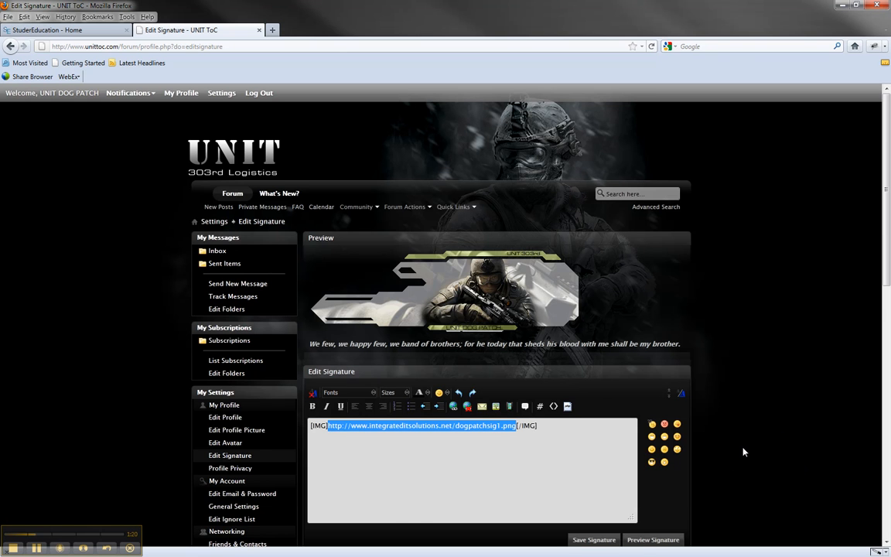
- Preview the banner-only signature, then save it
{"action": "left_click", "coordinate": [653, 479]}
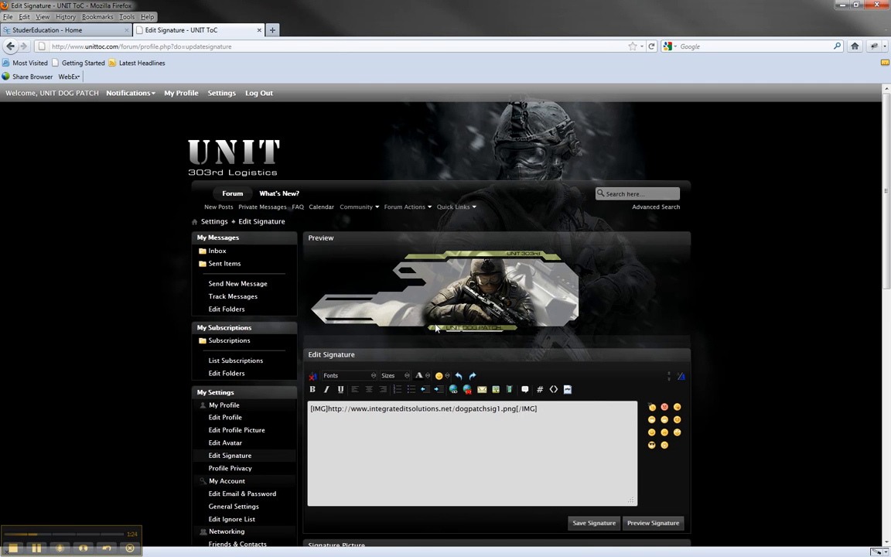
{"action": "left_click", "coordinate": [594, 522]}
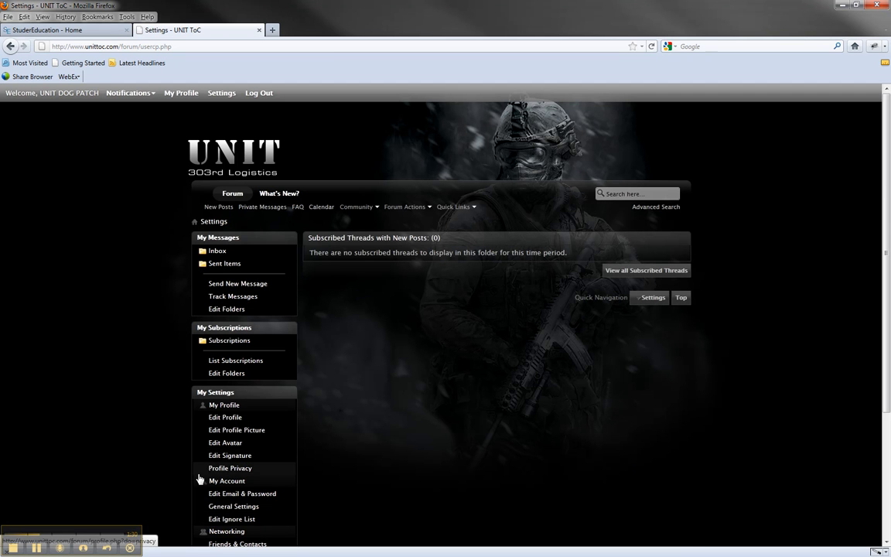
{"action": "mouse_move", "coordinate": [100, 513]}
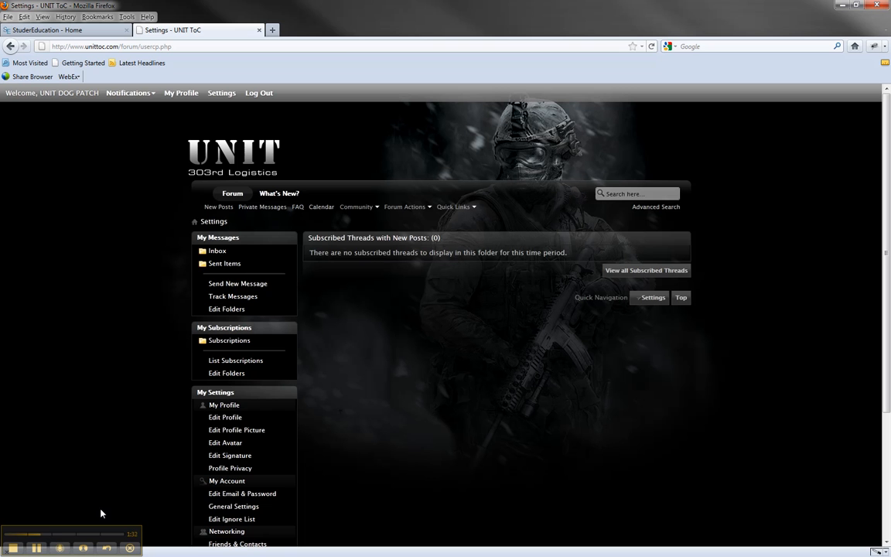